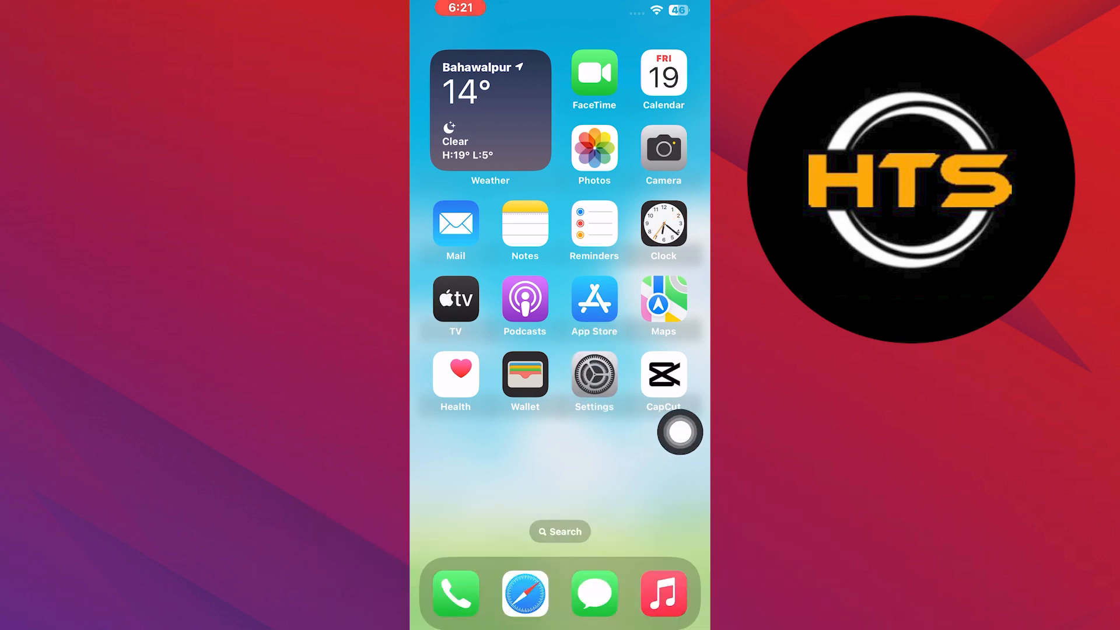
- Launch Settings from the Home Screen icon
click(594, 374)
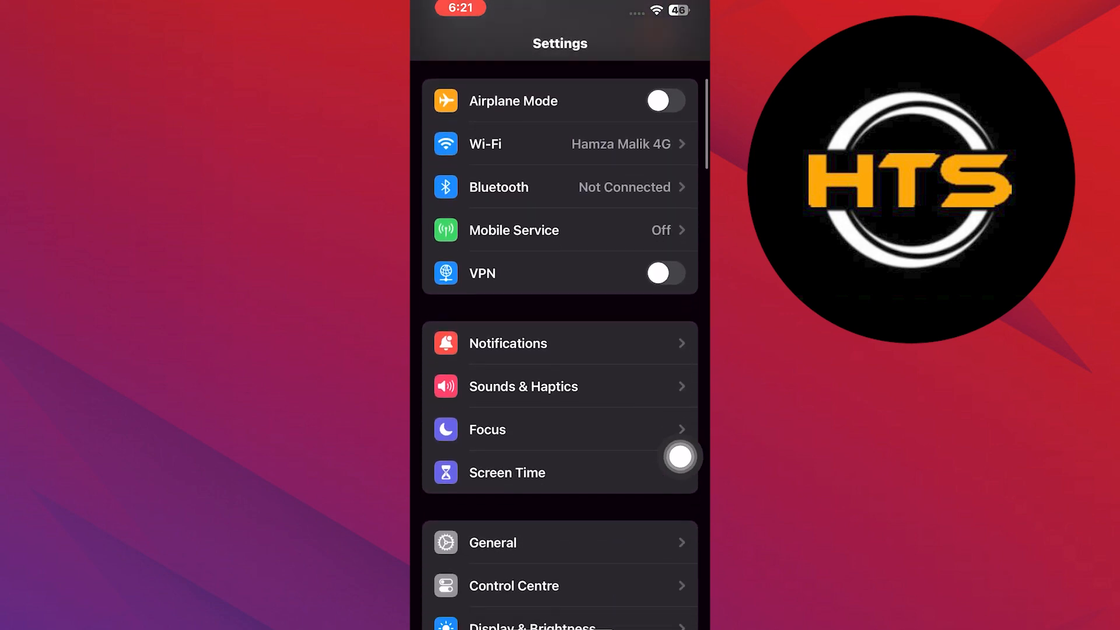
mouse_move(514, 480)
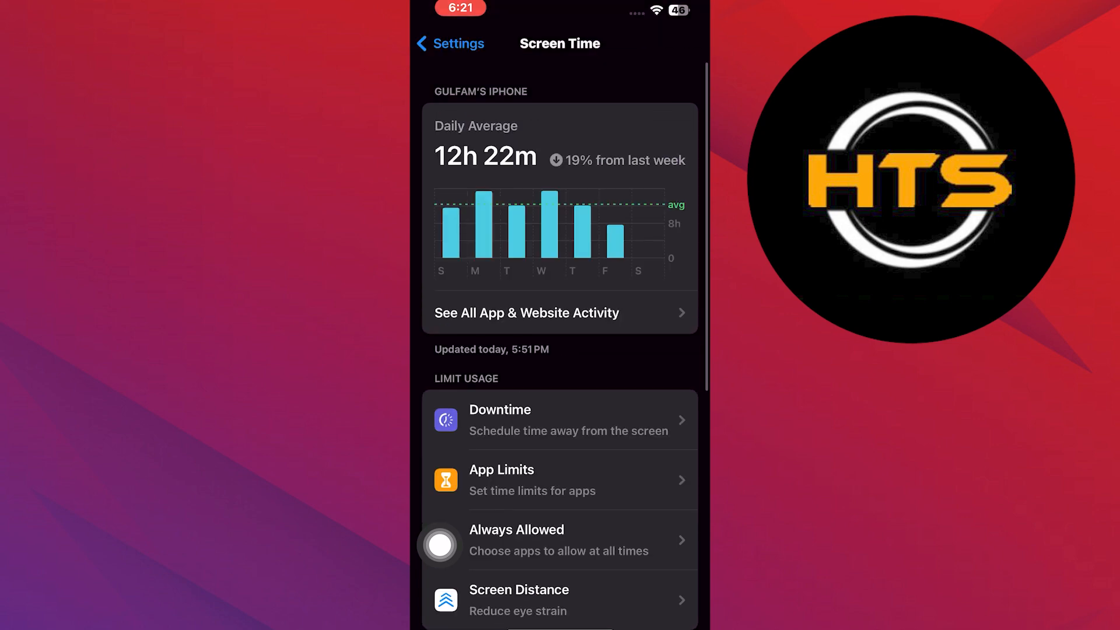
- Scroll the Screen Time page down to the restrictions section
scroll(down, 3)
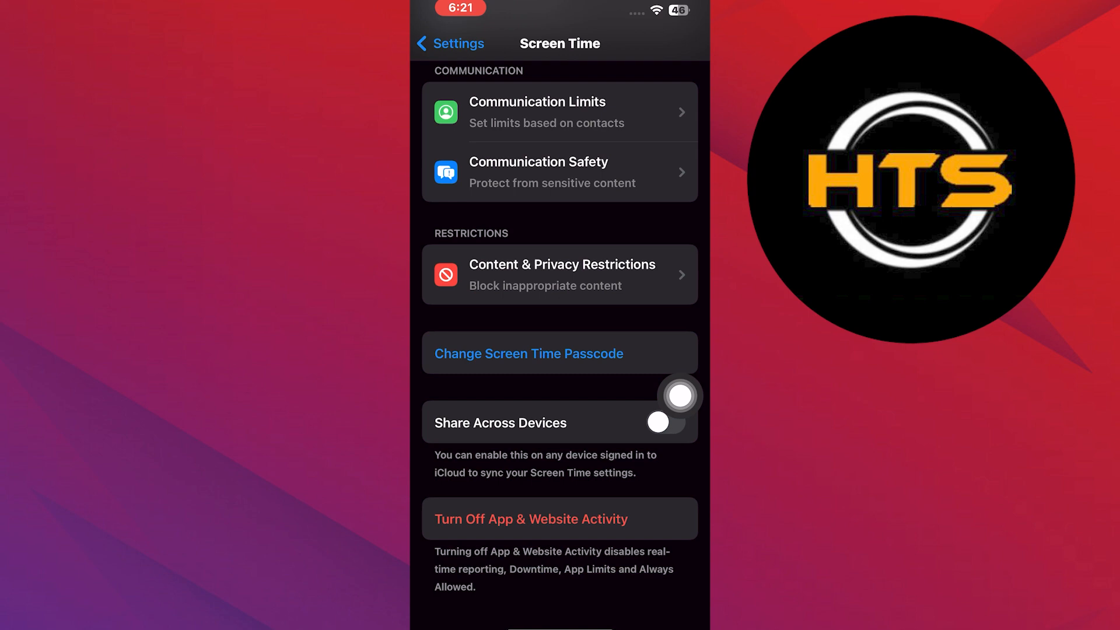
- Switch FaceTime off under Content & Privacy Restrictions > Allowed Apps and return to Screen Time
click(560, 274)
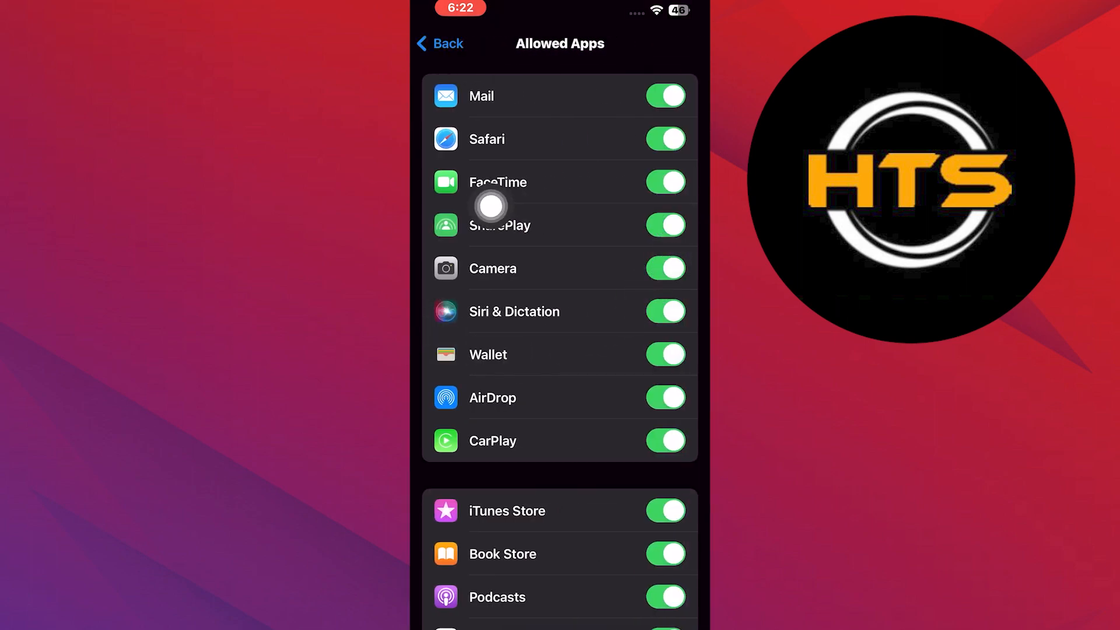
click(664, 182)
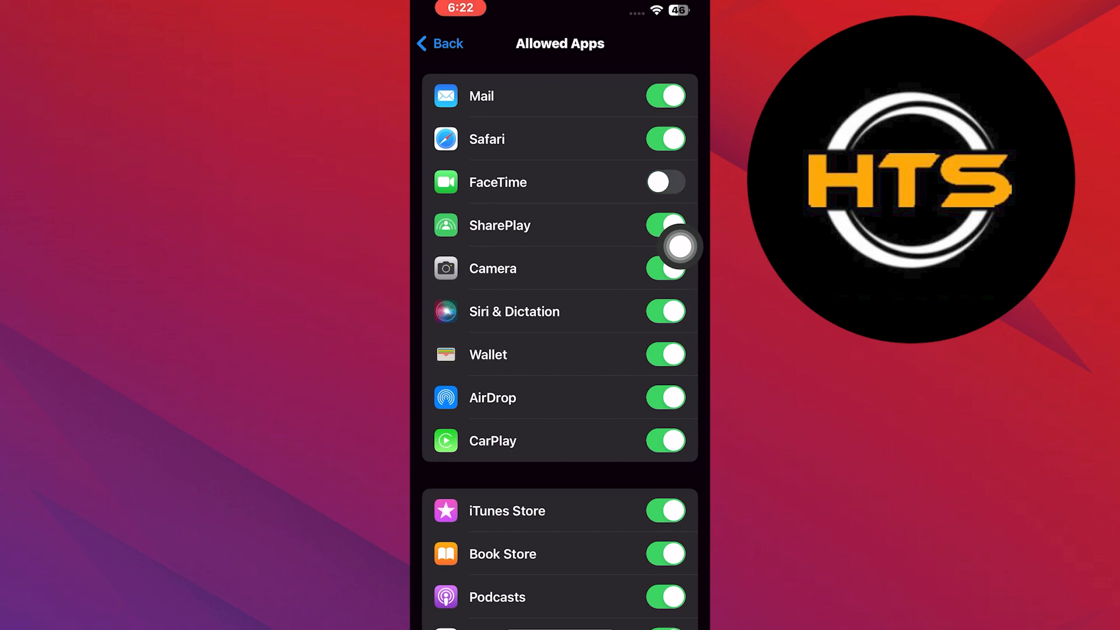
click(440, 43)
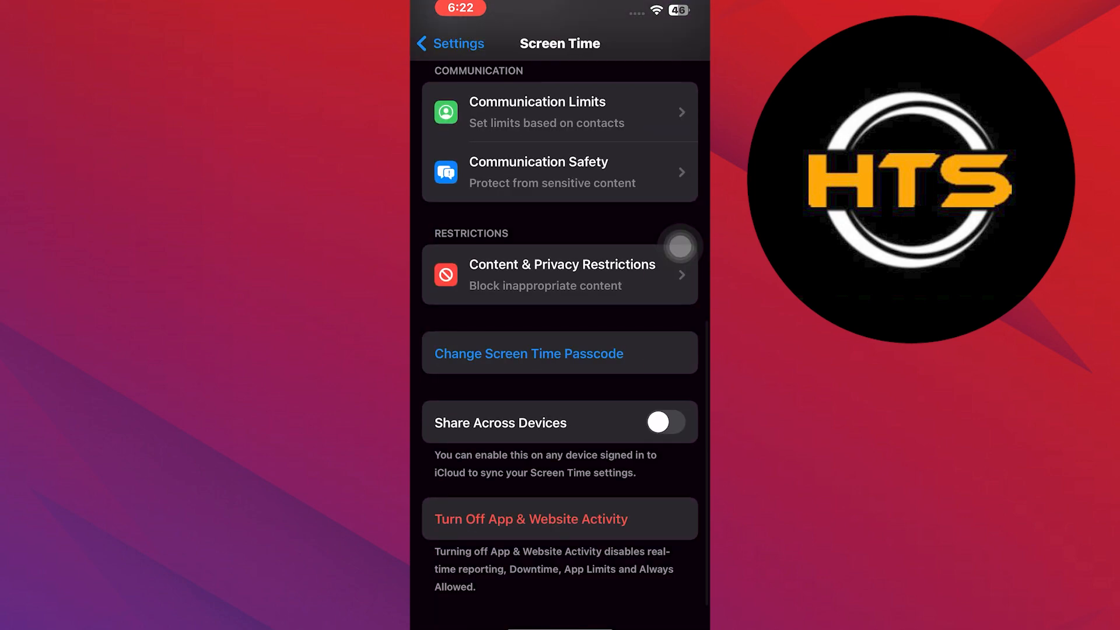
- Back out to main Settings and switch the Mobile Data toggle off
click(443, 44)
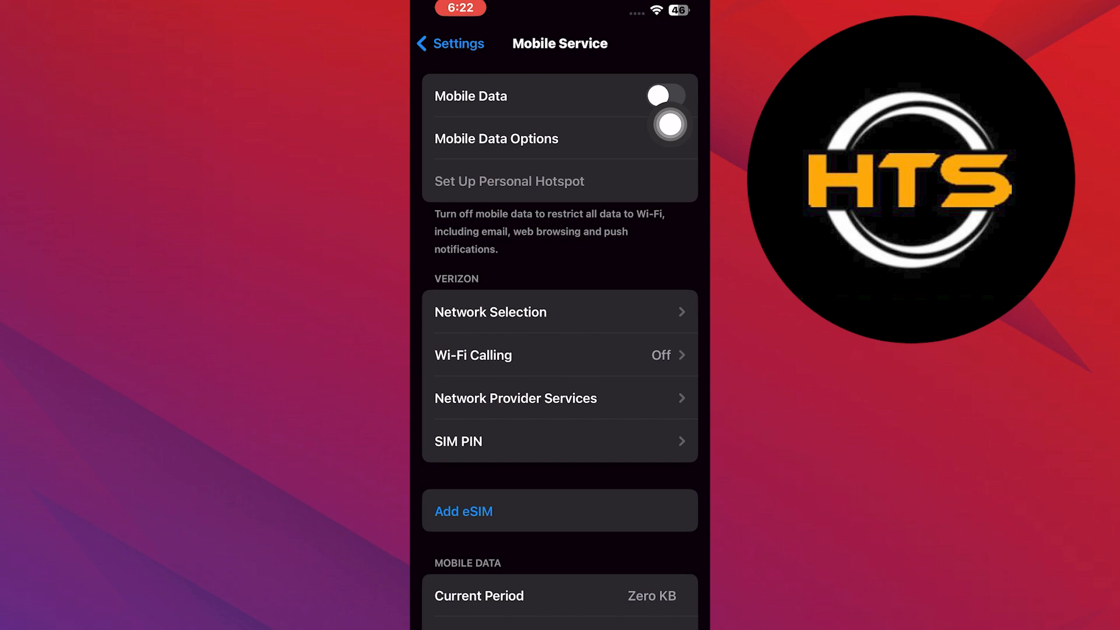
click(657, 96)
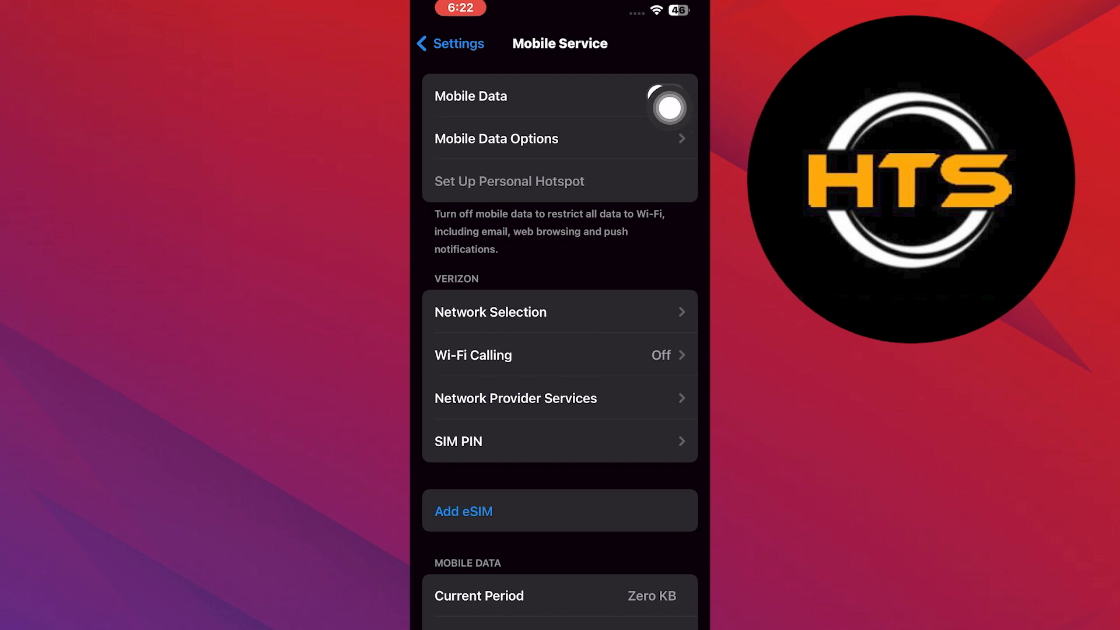